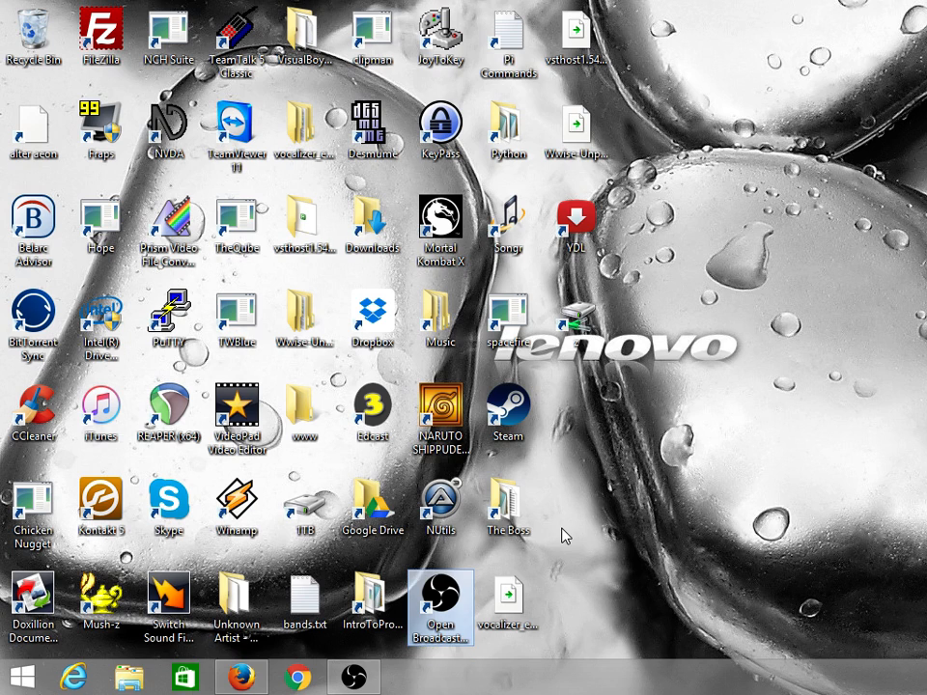
Step: Bring the browser window forward and reach the Google page
left_click(101, 35)
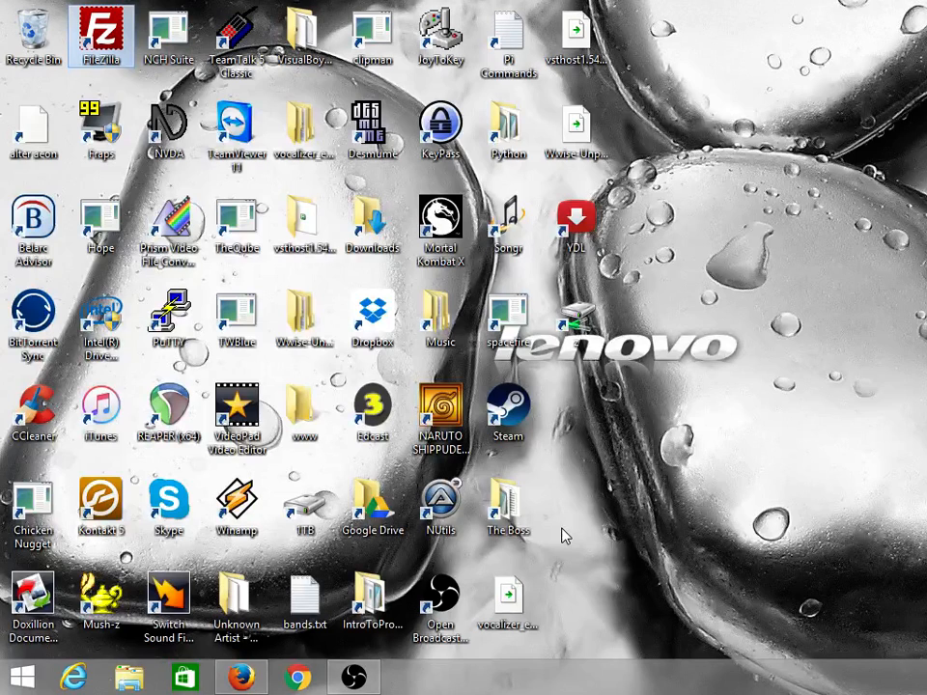
left_click(235, 39)
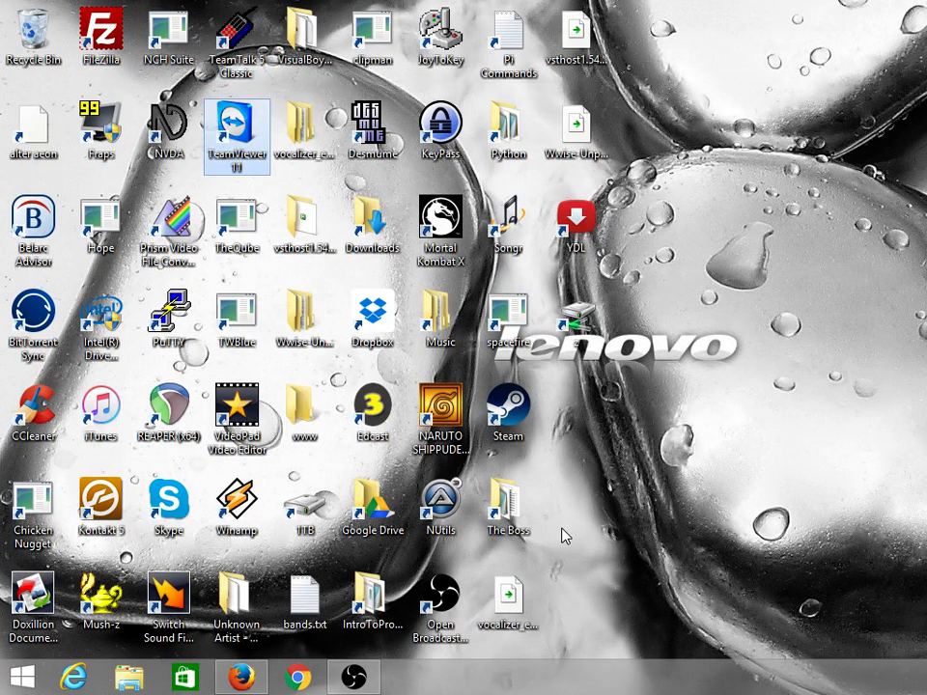
mouse_move(235, 222)
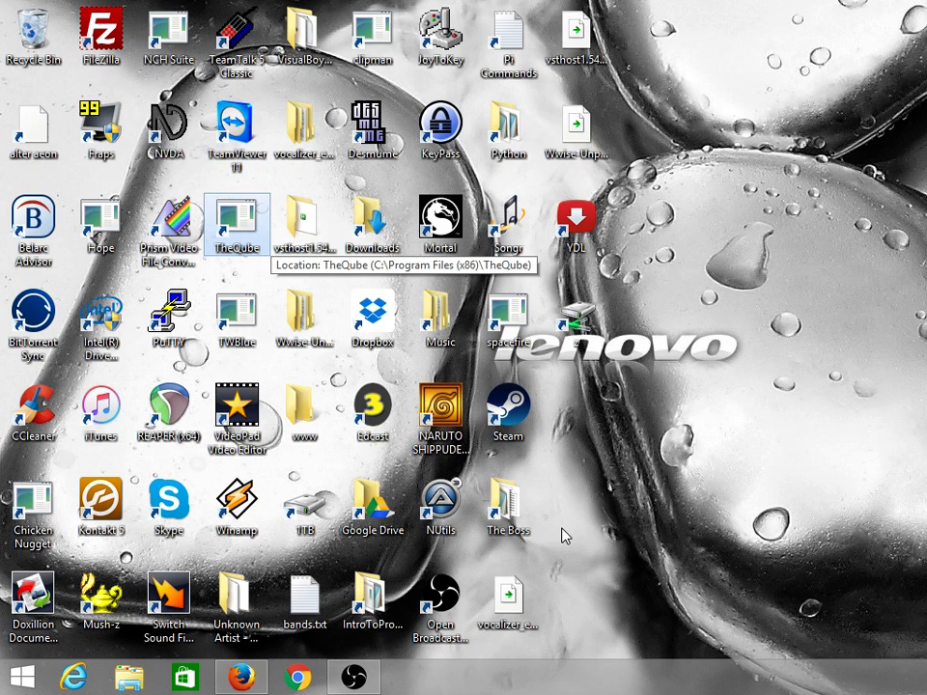
mouse_move(563, 536)
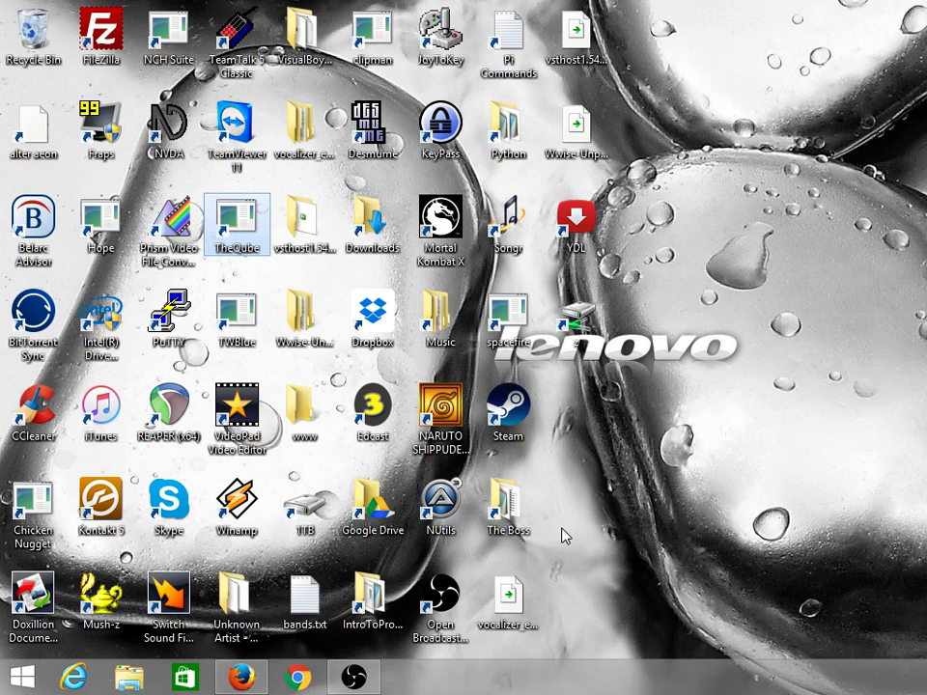
left_click(170, 228)
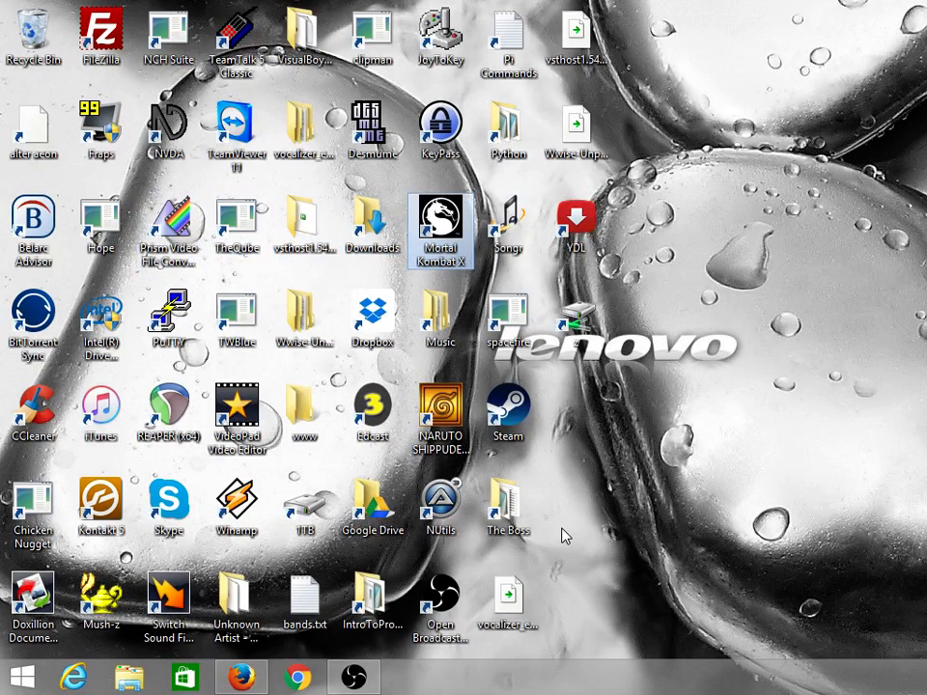
left_click(510, 313)
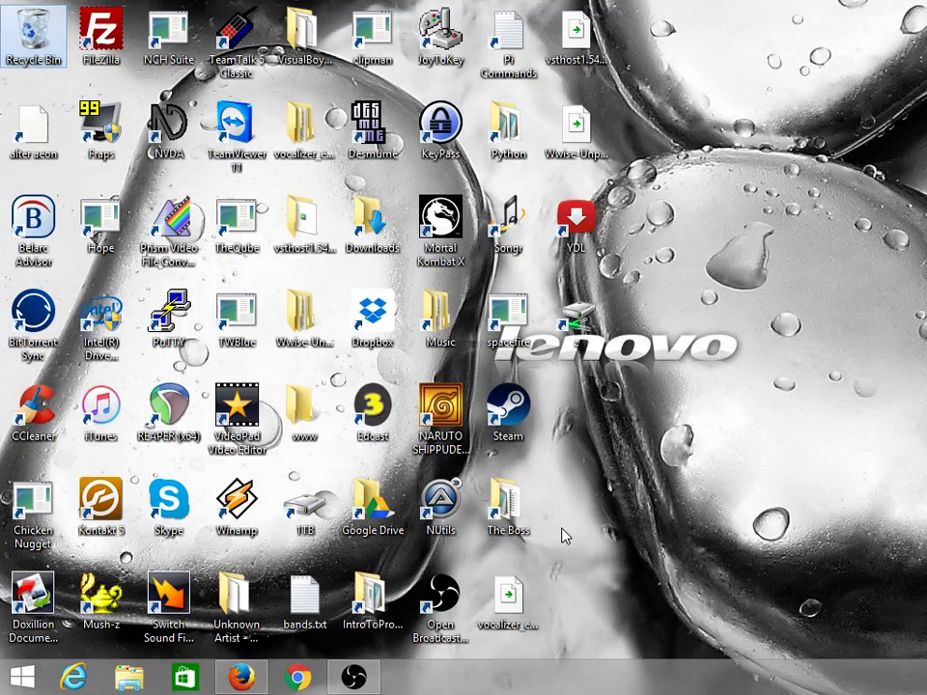
left_click(32, 132)
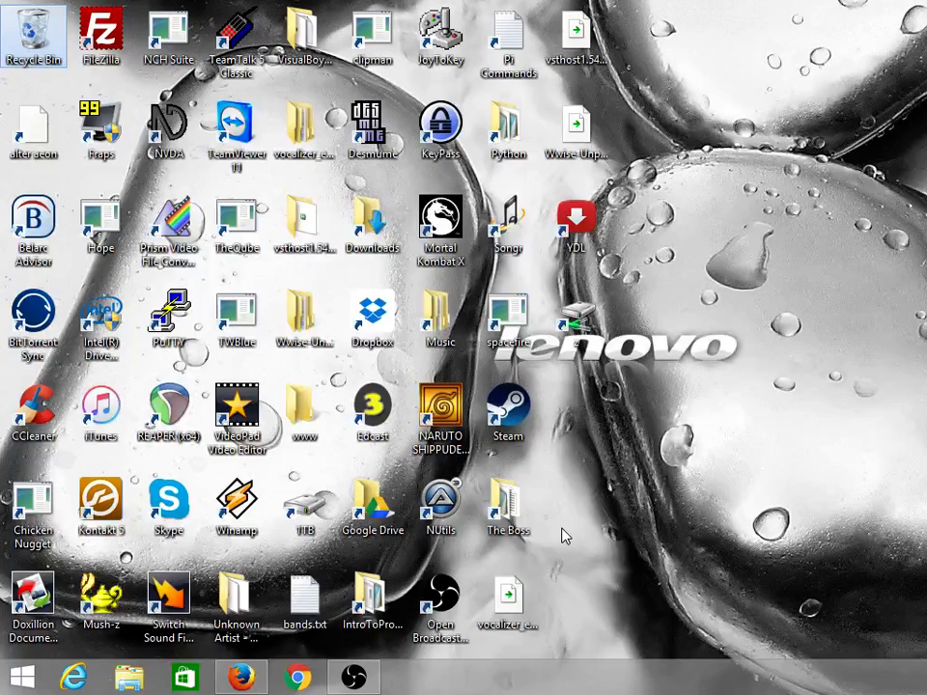
Step: Focus the Google search box and search for 'apple'
left_click(440, 318)
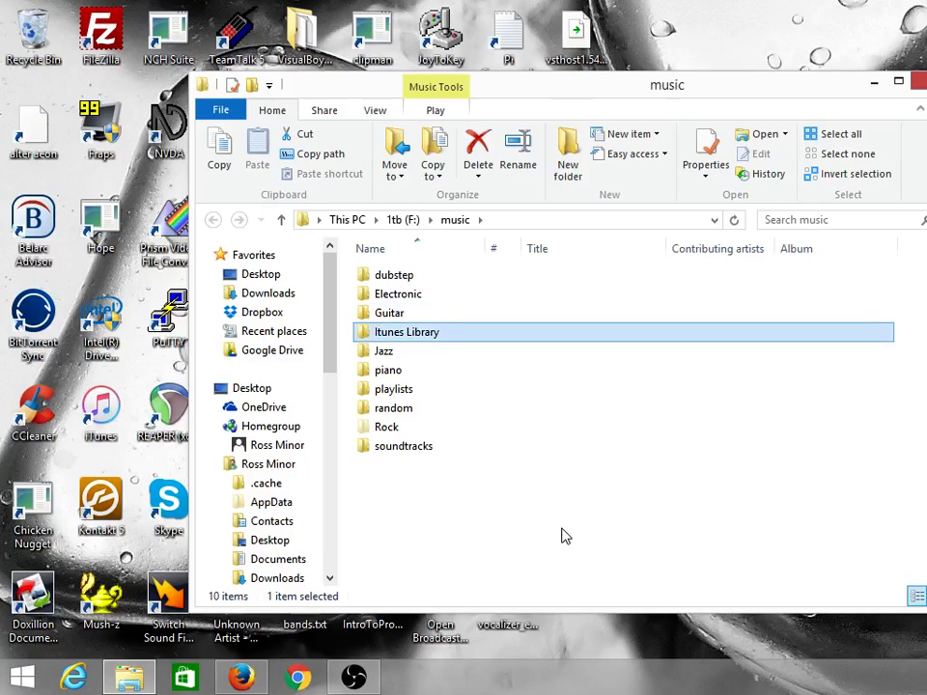
left_click(386, 371)
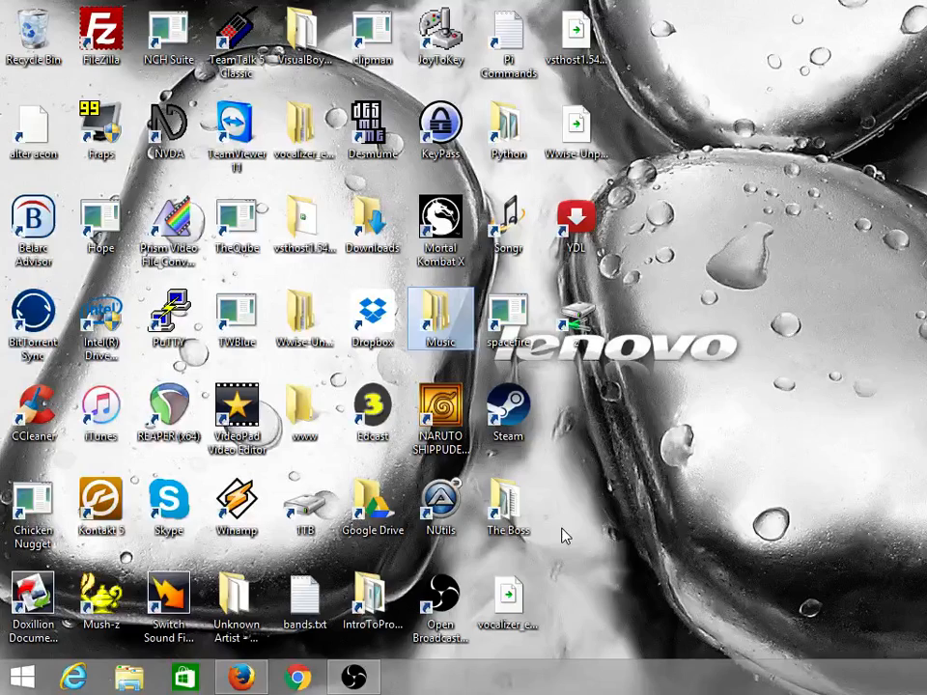
left_click(239, 676)
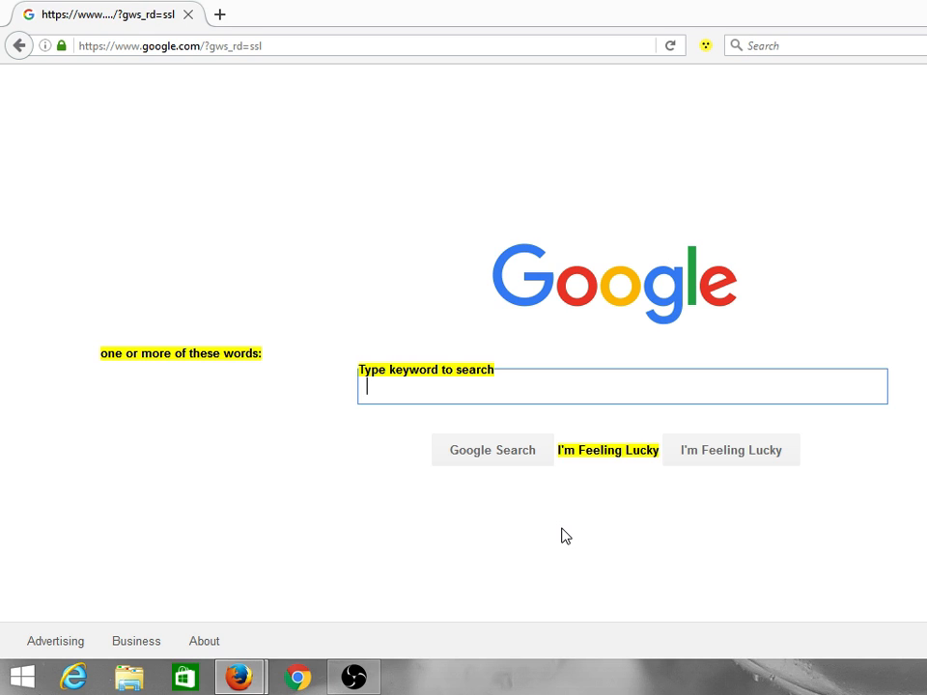
type("apple")
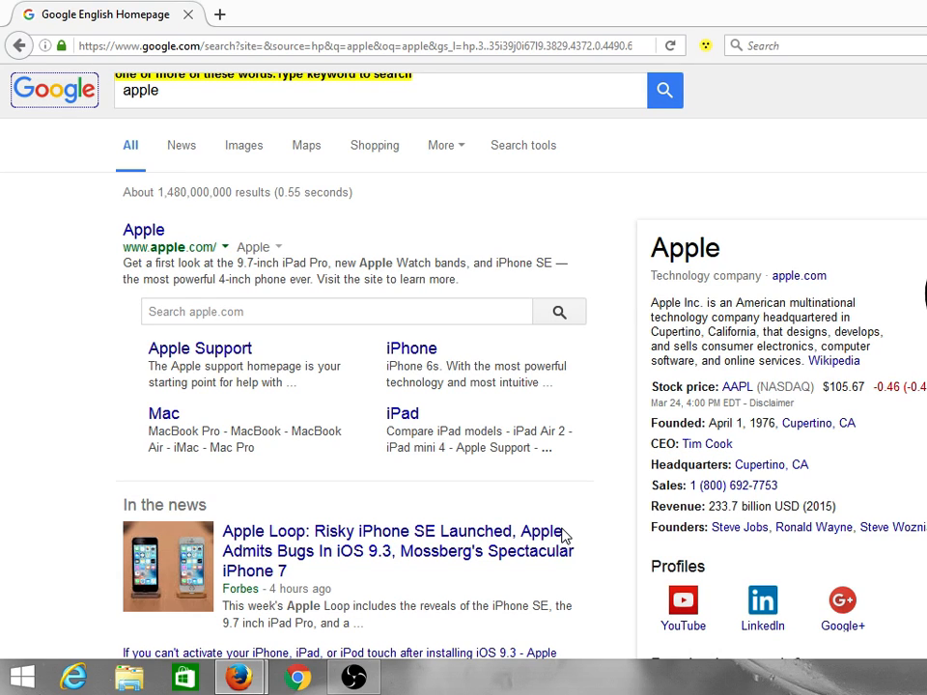
mouse_move(199, 348)
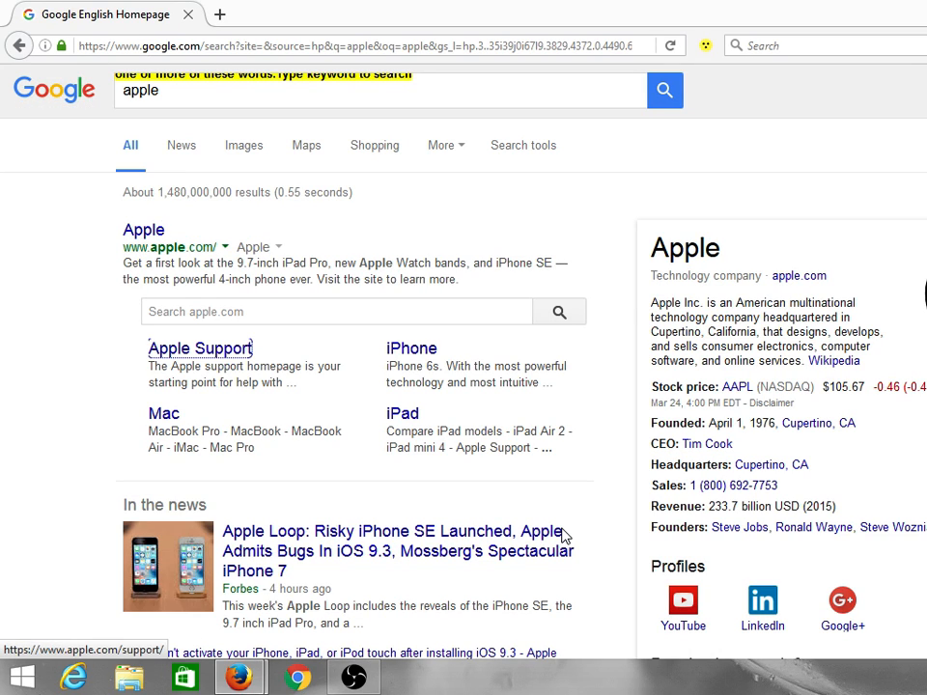
mouse_move(163, 413)
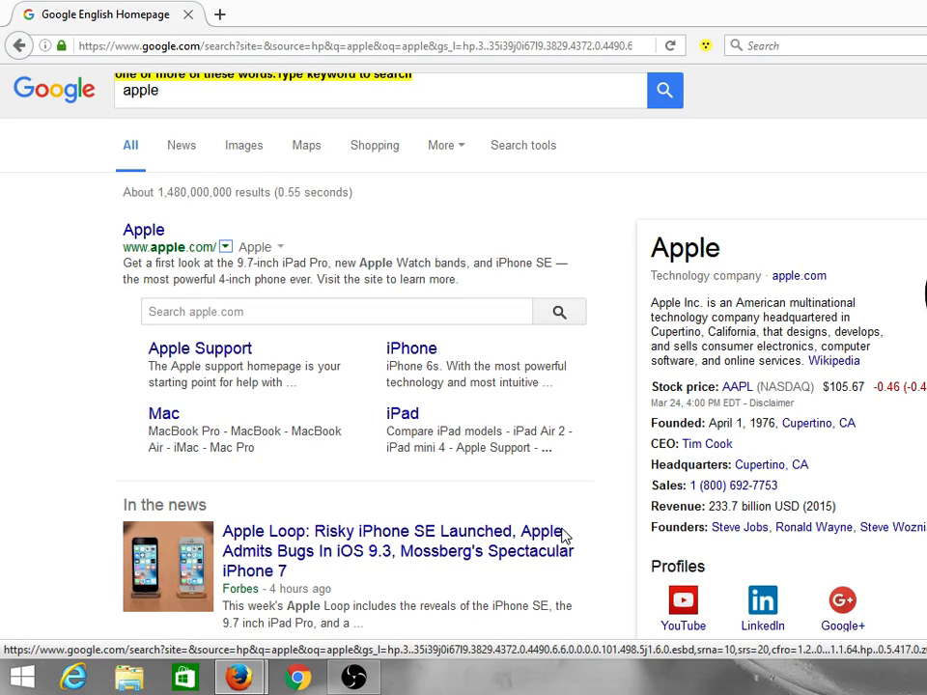
Step: Browse down the apple results, then enter 'reddit.com' in the address bar
scroll("down", 3)
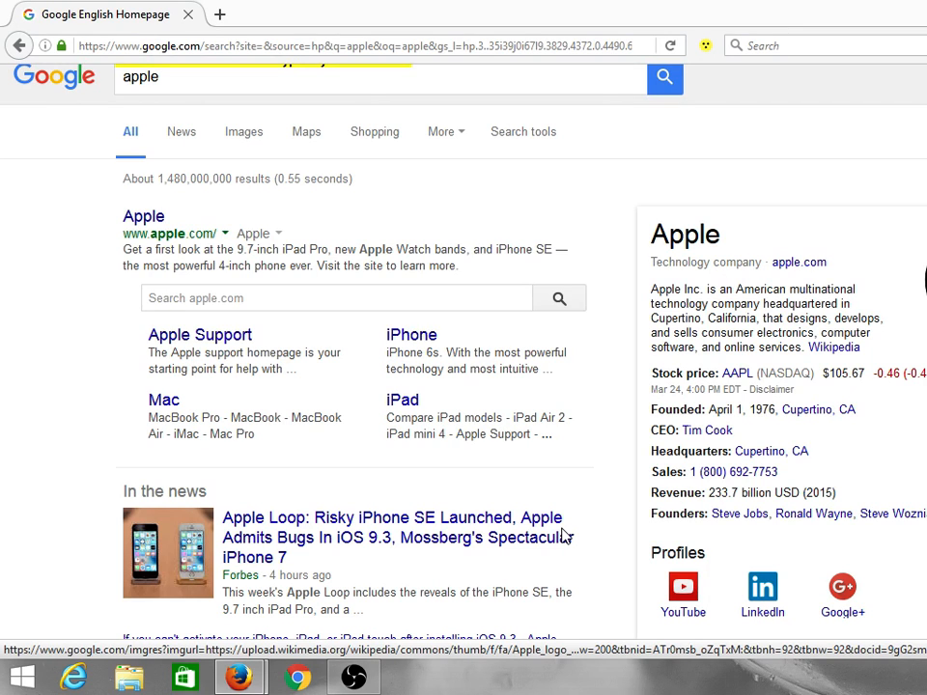
type("reddit.com")
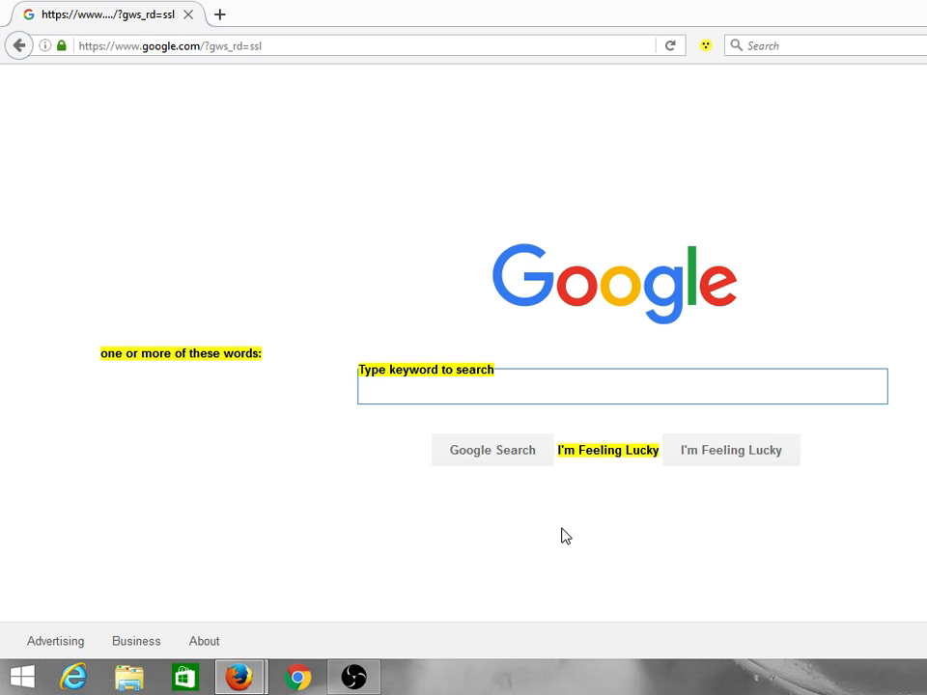
Step: Search Google for 'blind guy is shot by his father'
type("b")
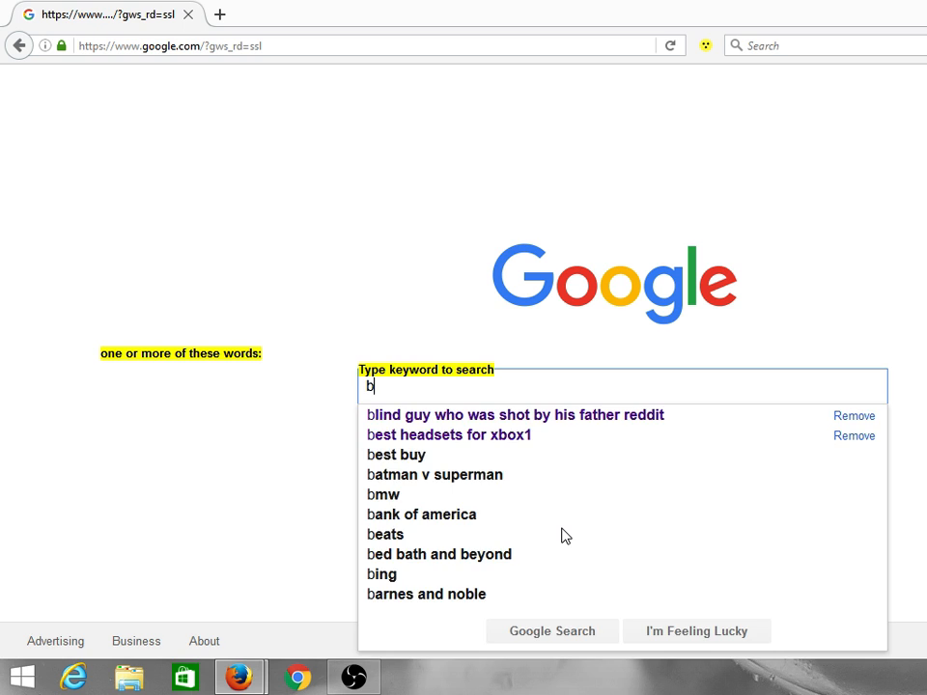
type("lind guy is")
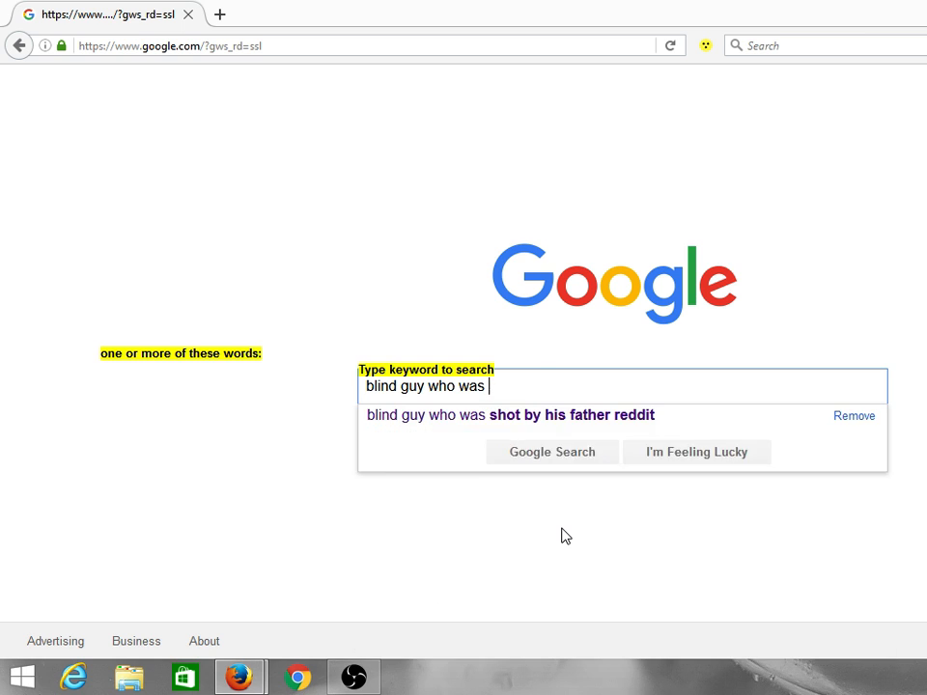
type("shot by his father")
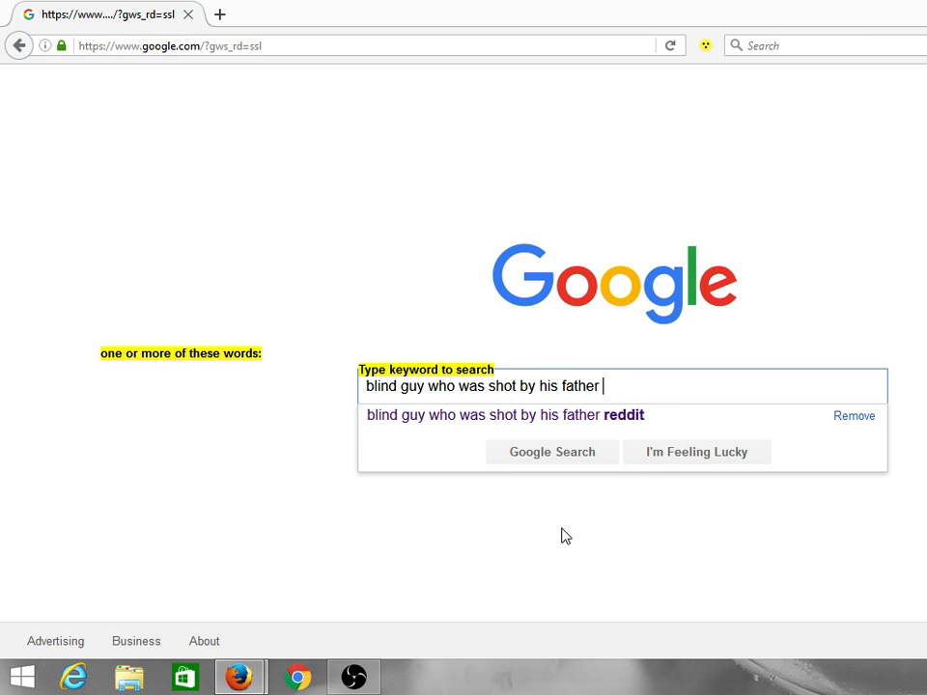
left_click(504, 414)
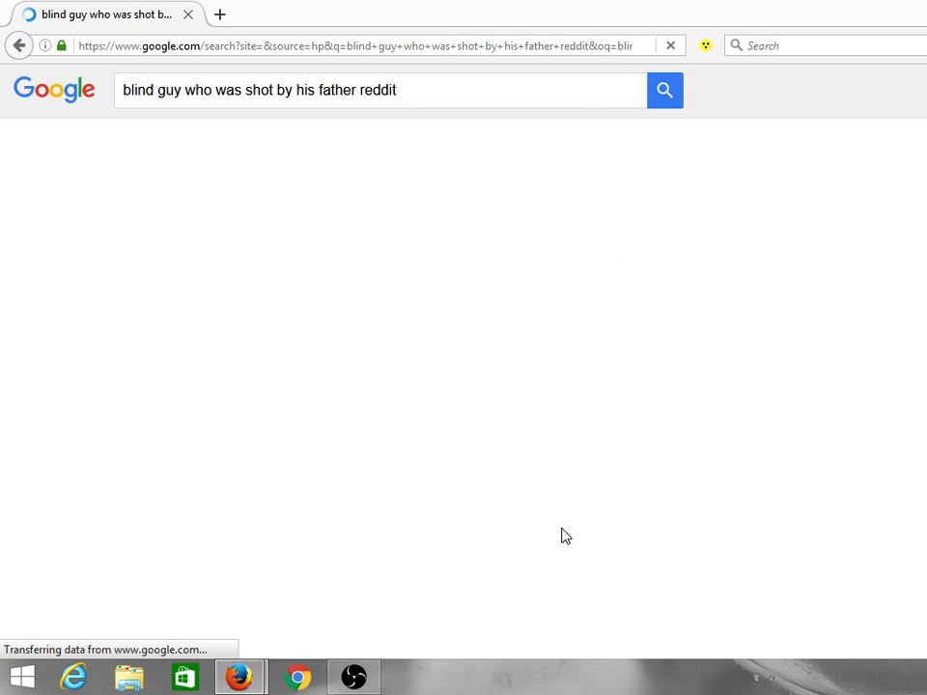
Step: Open the first Reddit IamA result for the blind teen's thread
left_click(664, 90)
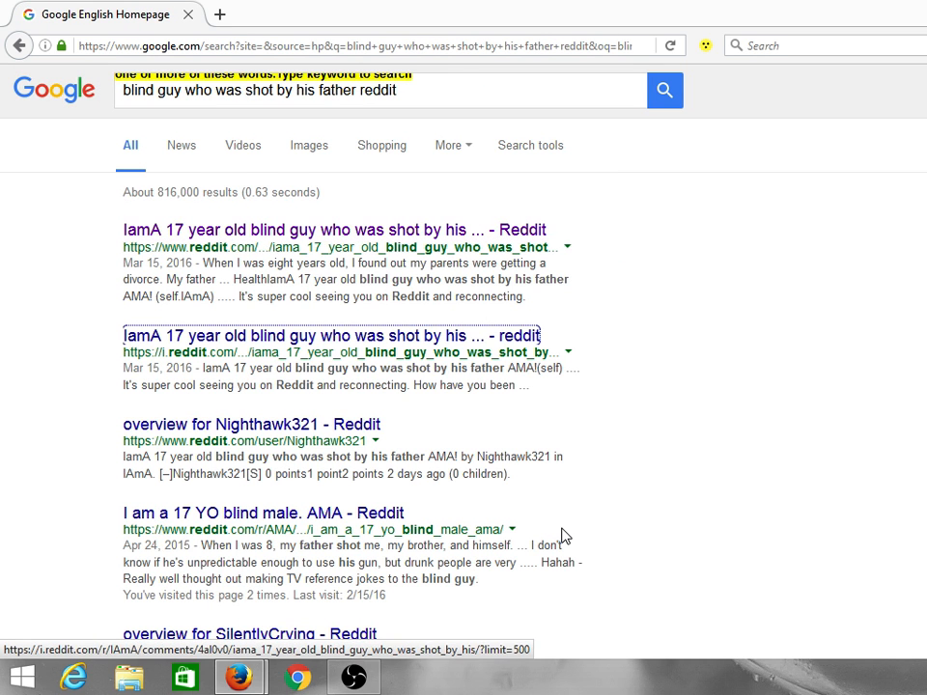
left_click(332, 230)
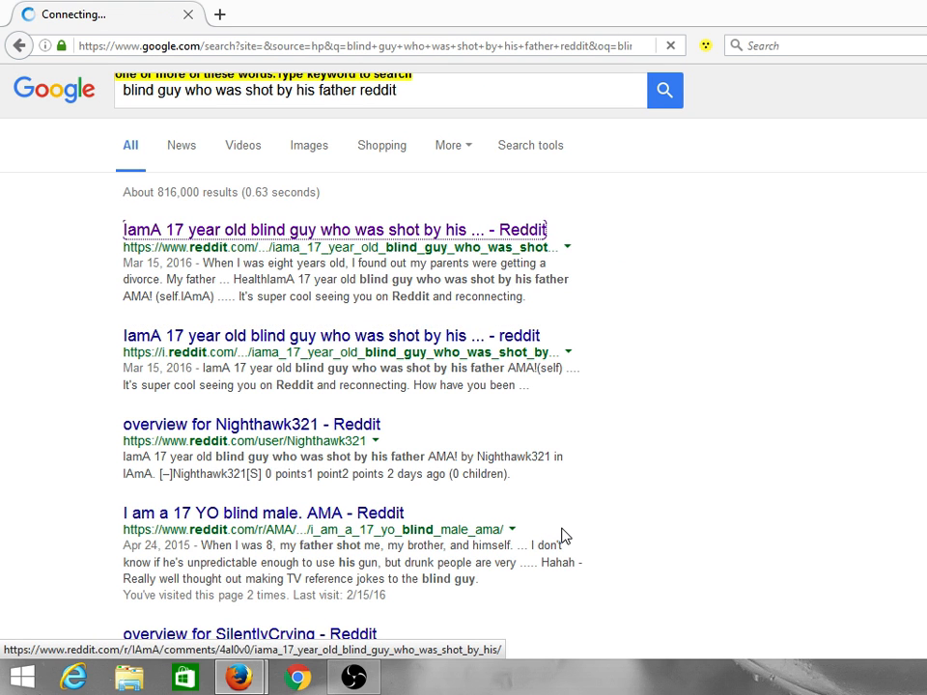
left_click(334, 228)
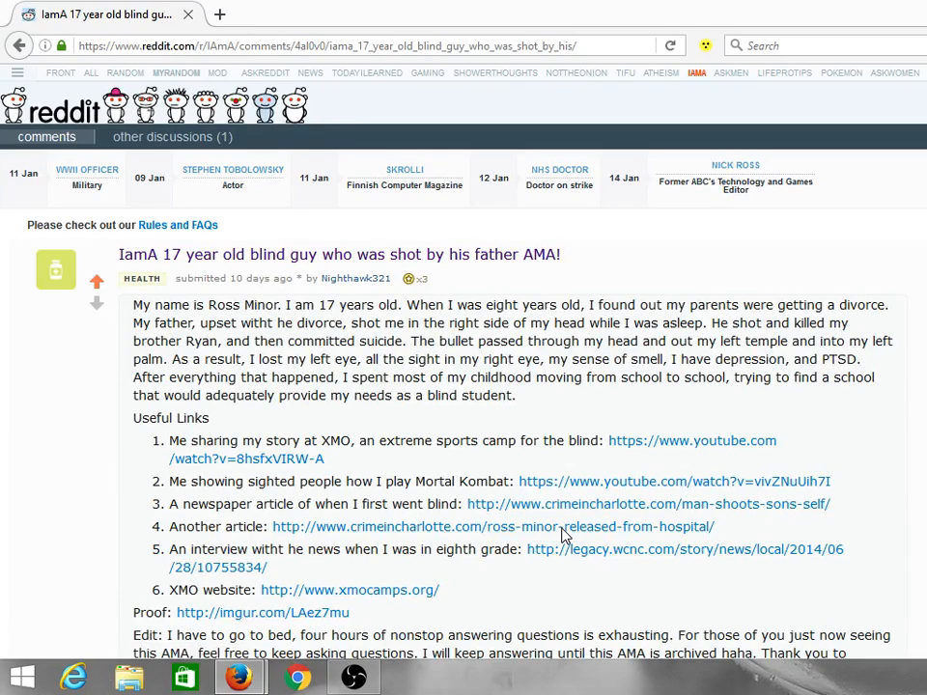
scroll("down", 3)
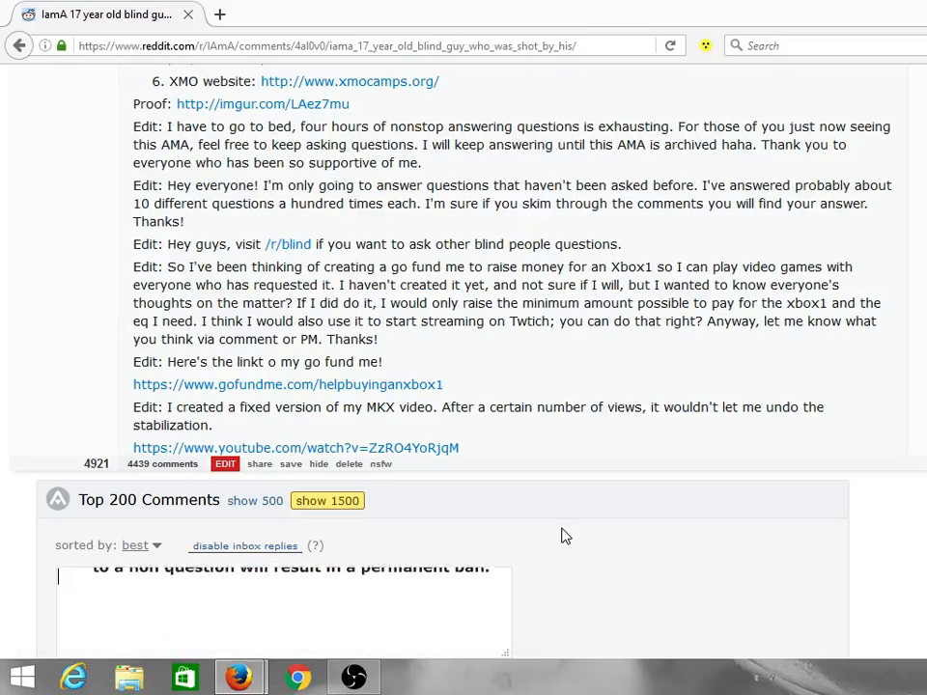
scroll("up", 3)
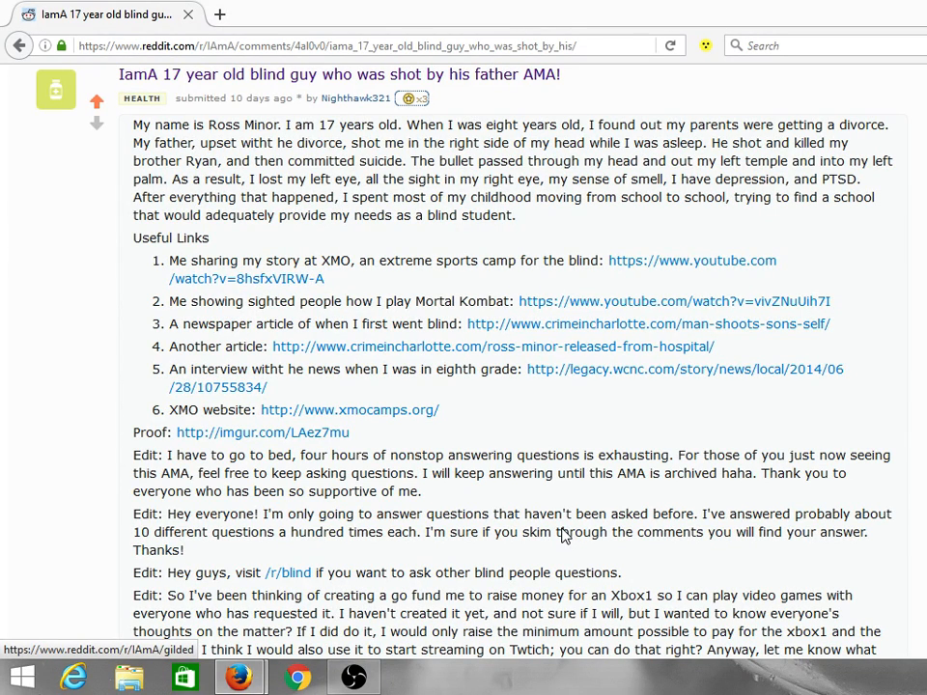
scroll("down", 3)
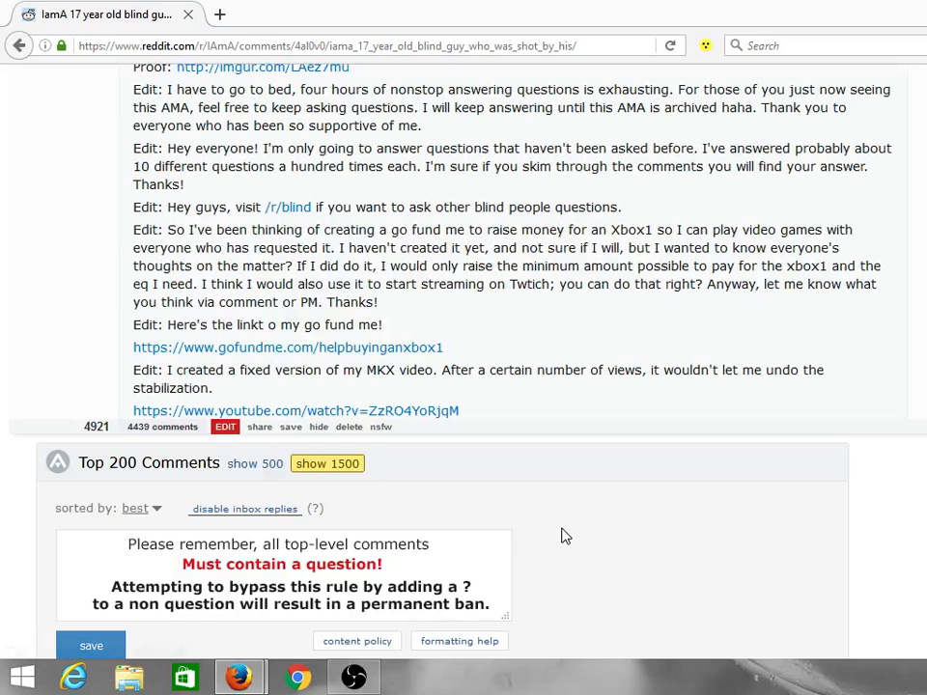
scroll("down", 3)
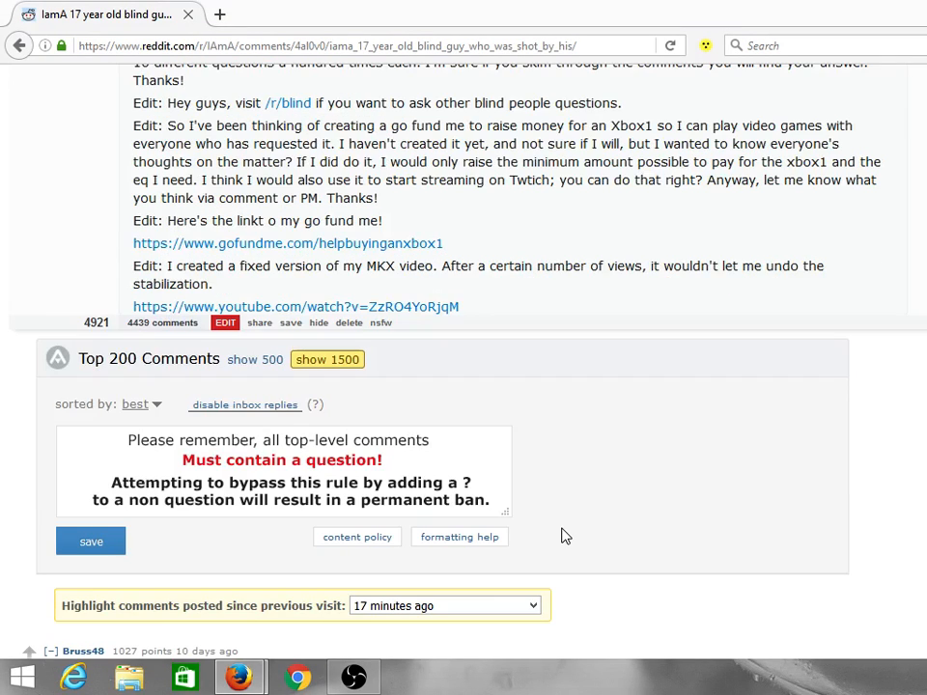
scroll("down", 3)
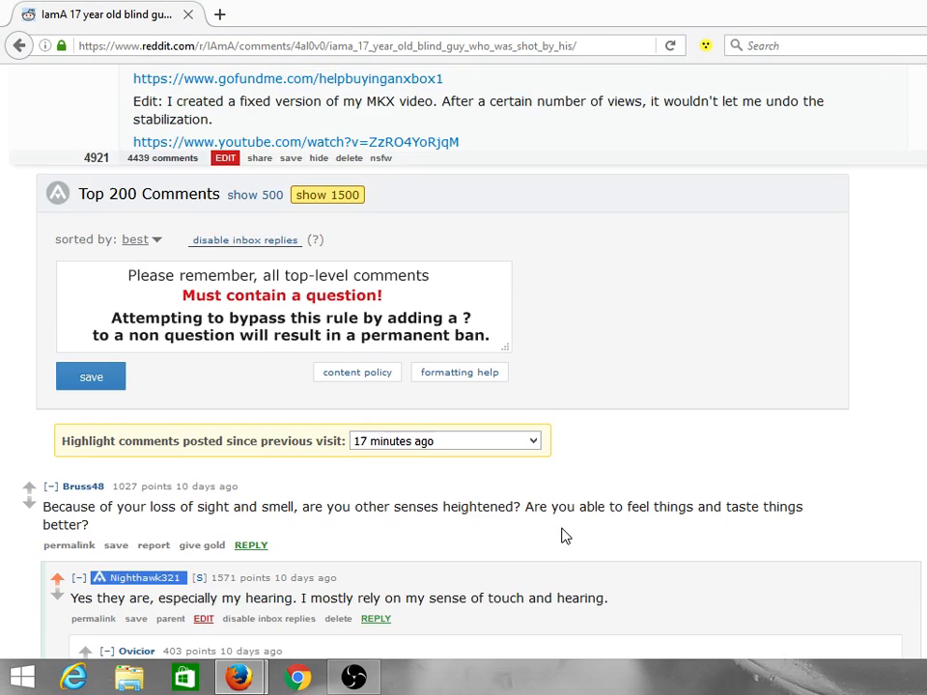
scroll("down", 3)
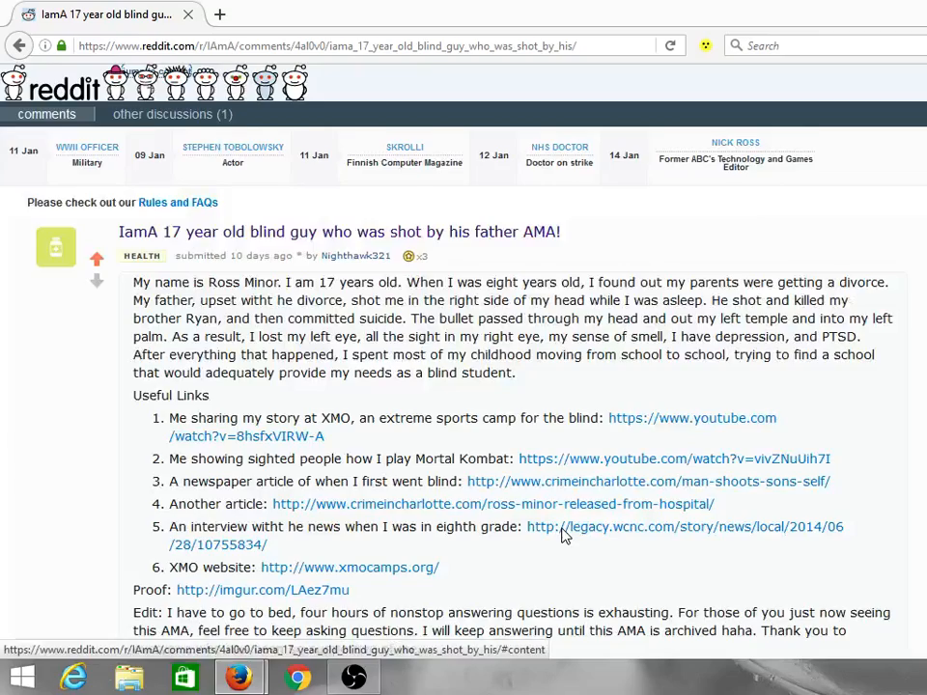
scroll("down", 3)
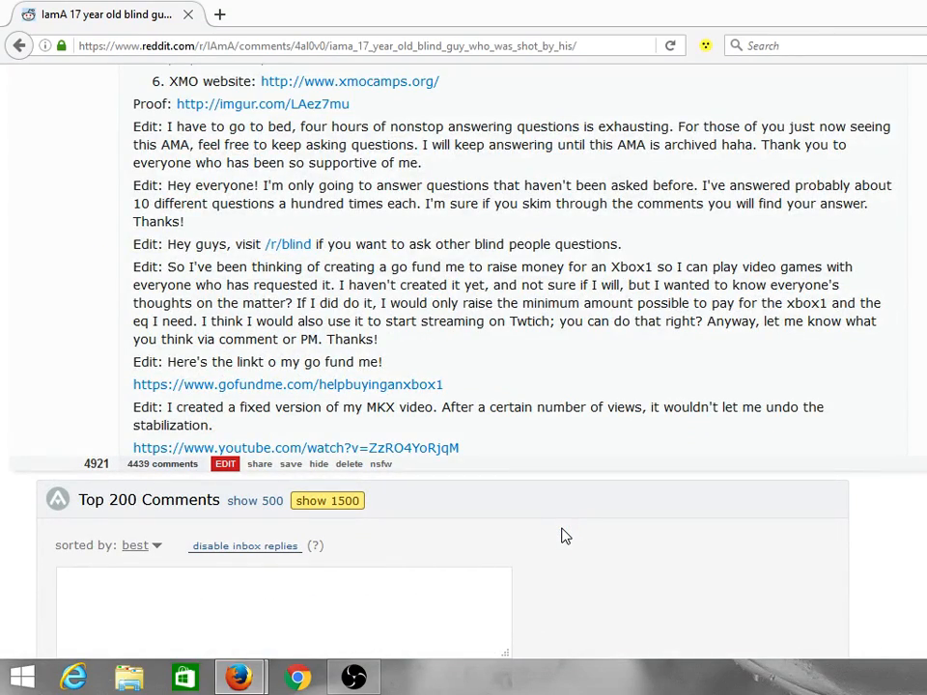
scroll("down", 3)
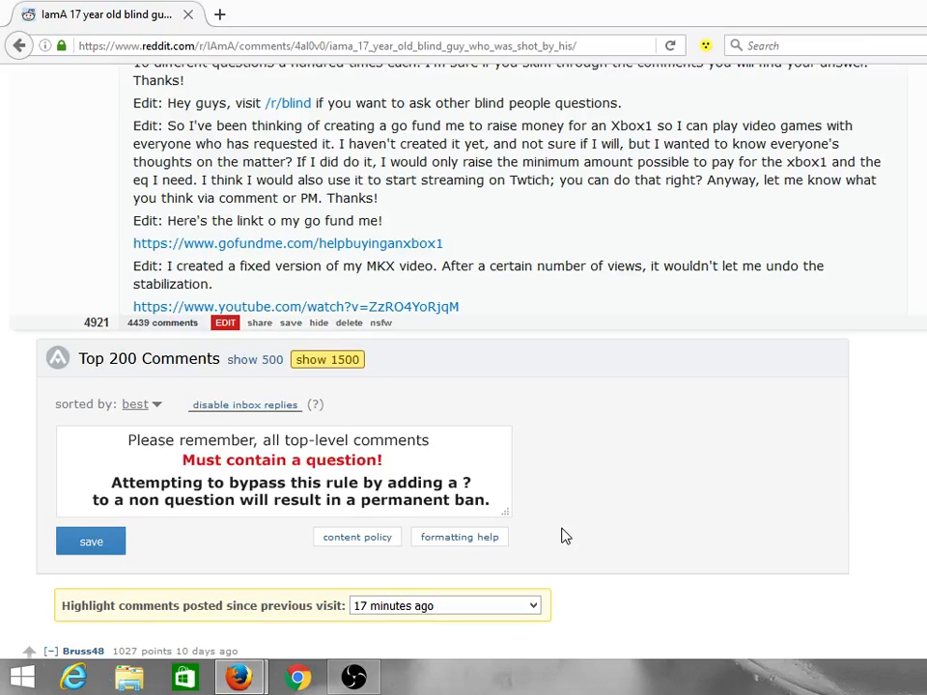
scroll("down", 3)
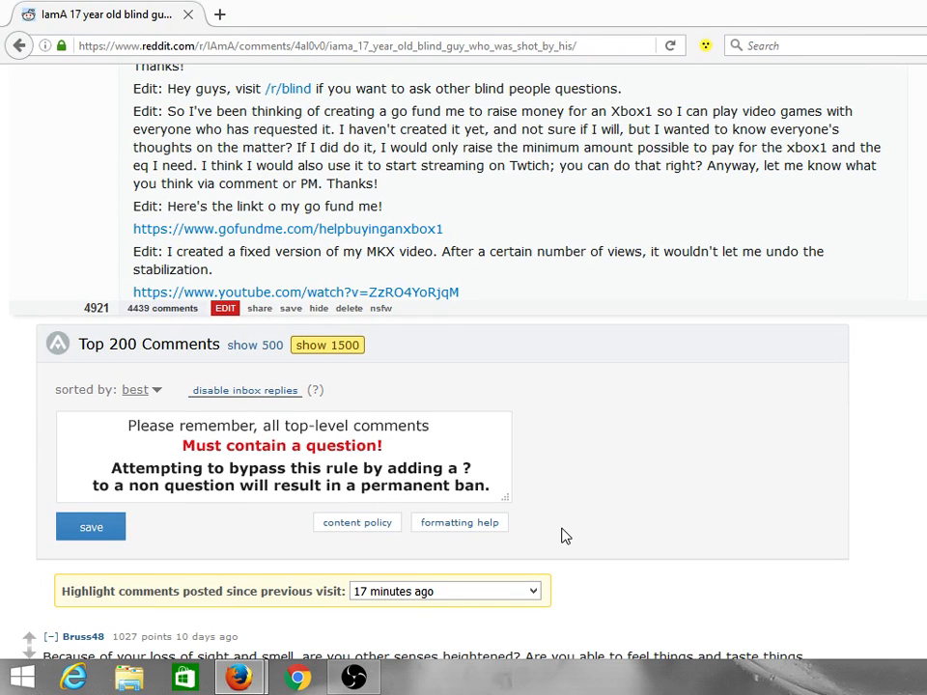
scroll("down", 3)
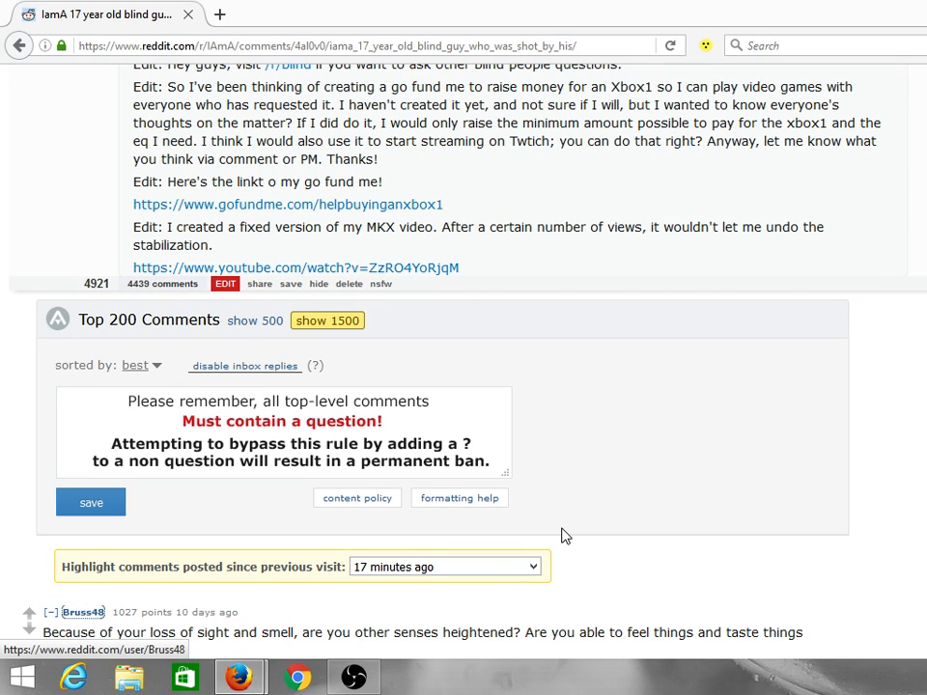
scroll("down", 3)
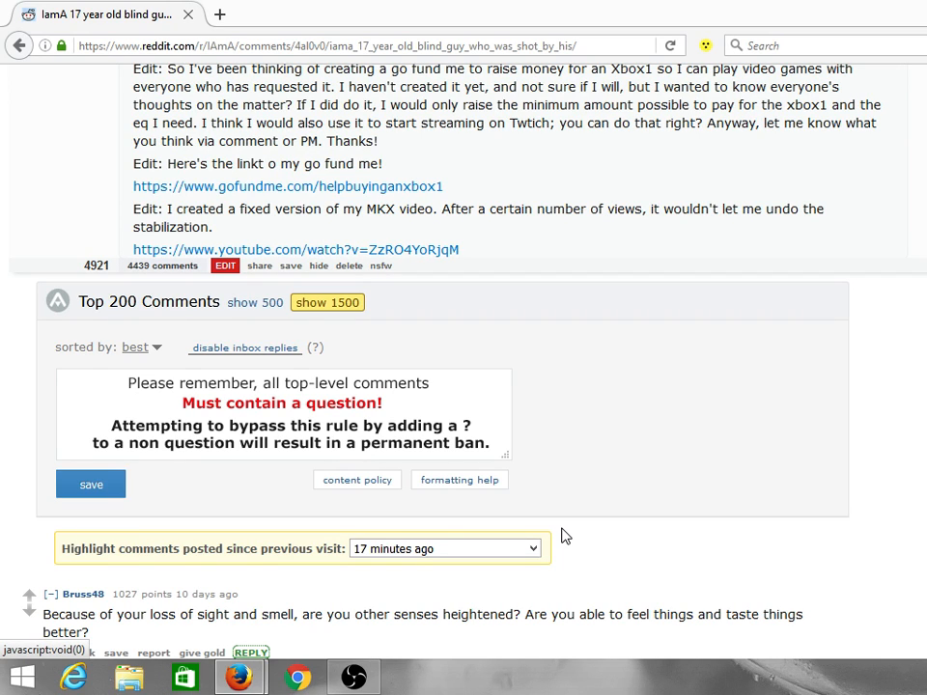
Step: Type 'fwifjw' into the reply box under the heightened-senses comment
type("fwifjweoifjweoifjweoifjweoifj")
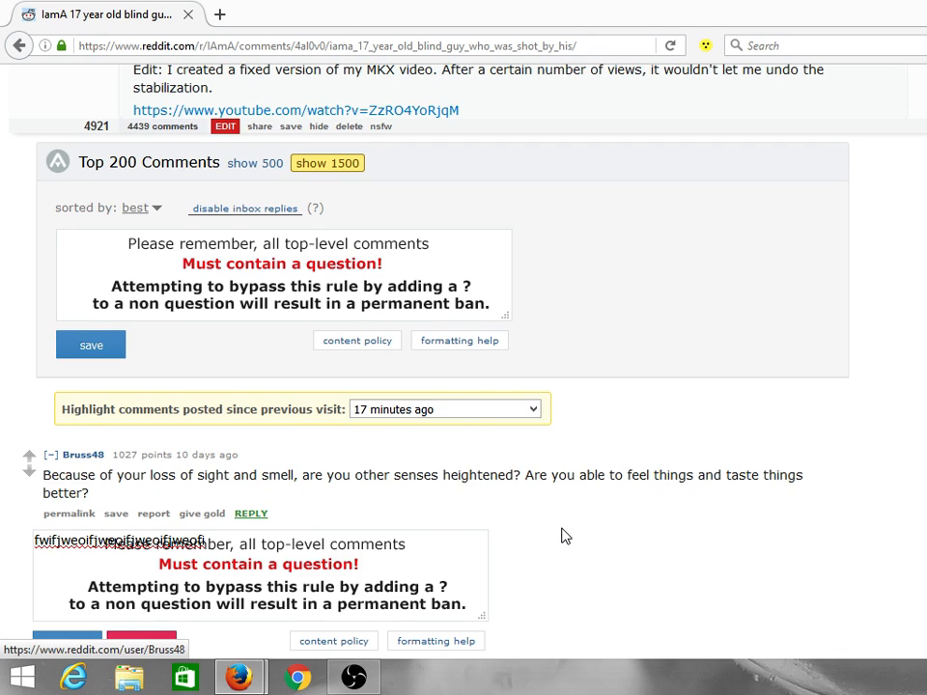
scroll("down", 3)
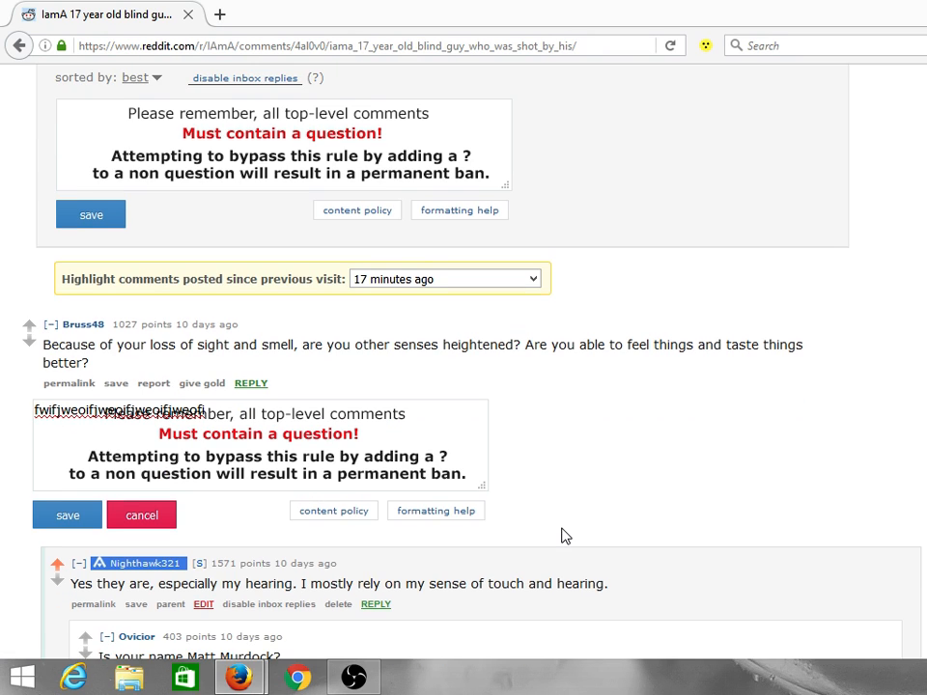